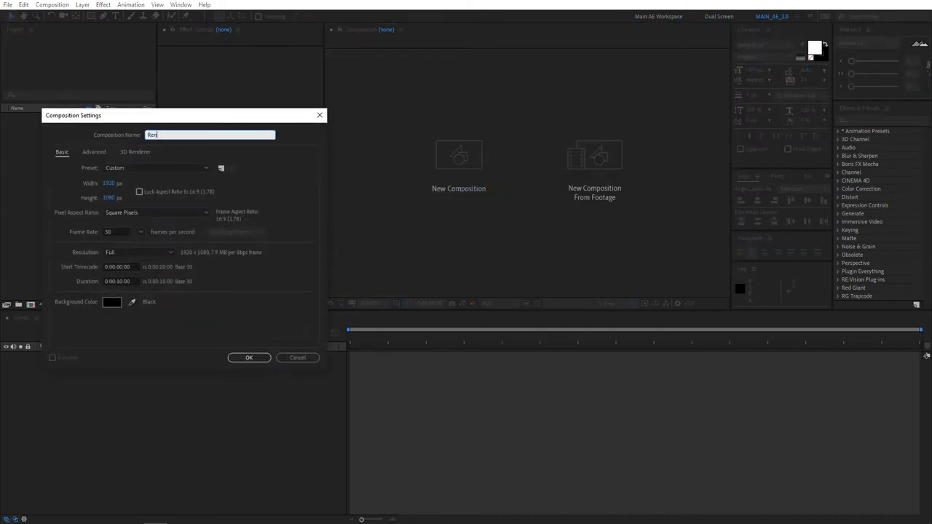
Confirm the Render composition settings: 1920×1080, 30 fps, black background.
click(249, 358)
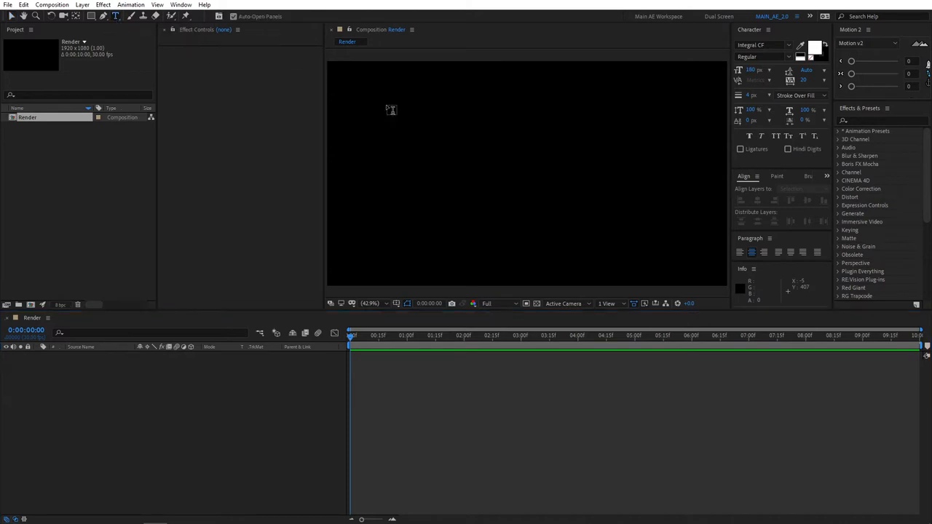
Type SLIDE in the viewer and drag the text to the lower-left.
text(SLI)
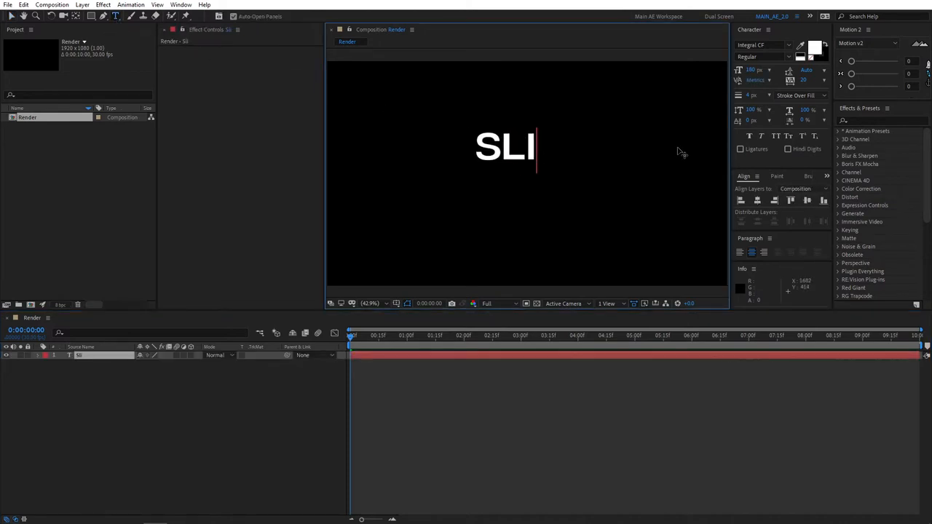
text(DE)
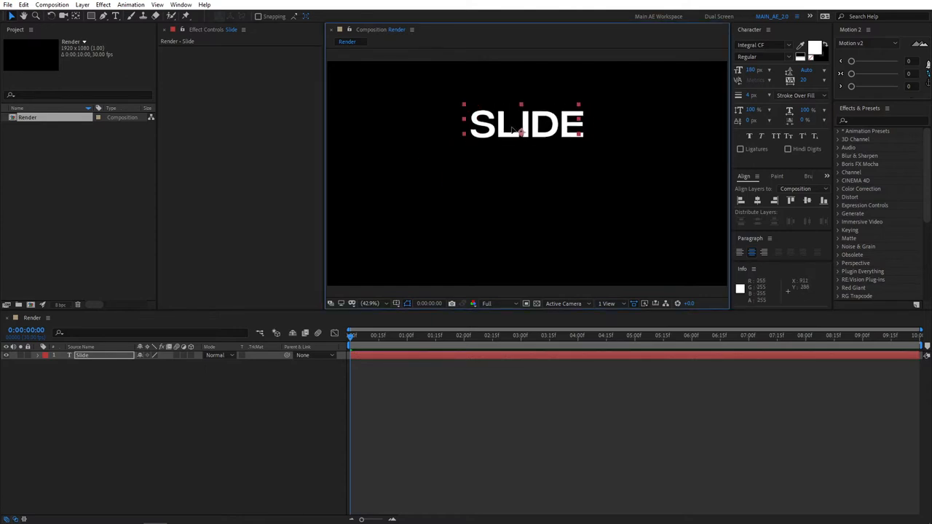
drag(524, 123, 393, 262)
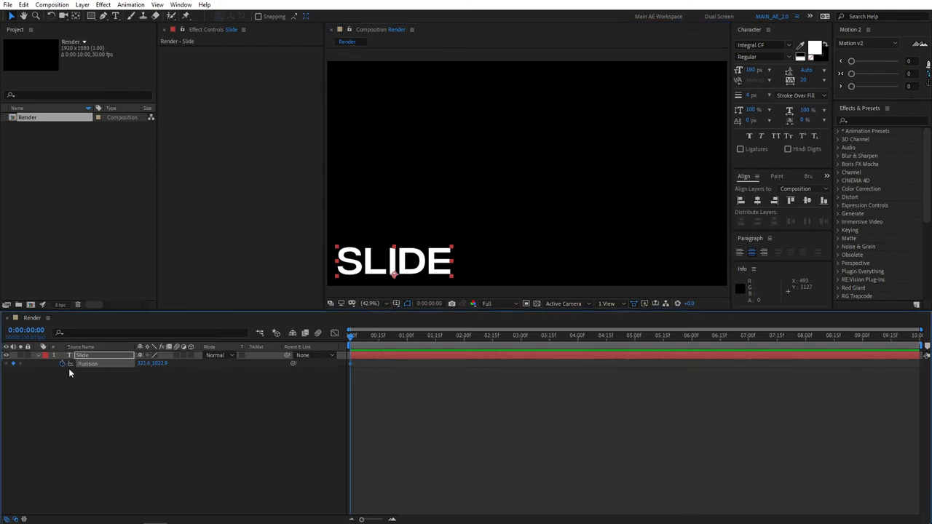
mouse_move(465, 343)
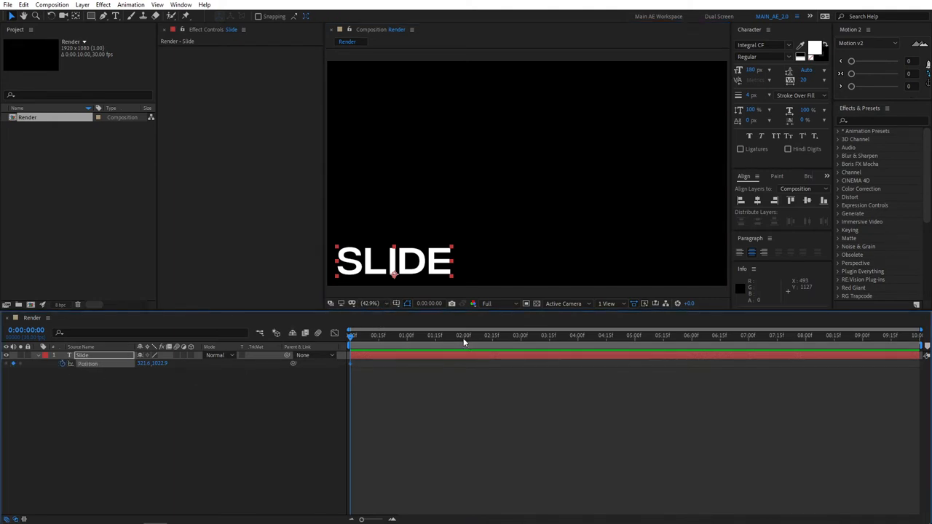
Keyframe SLIDE moving to the lower-right at 2 seconds along an upward-arcing path.
click(464, 336)
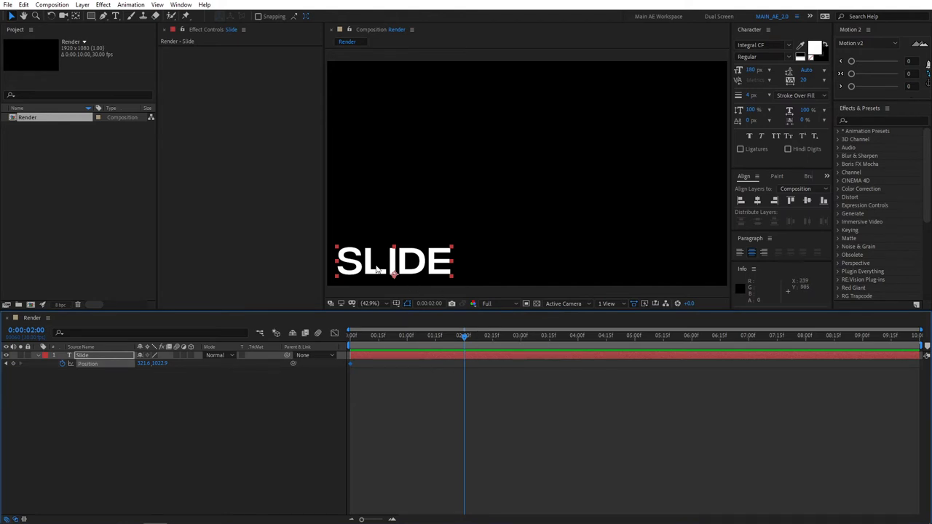
drag(394, 260, 648, 261)
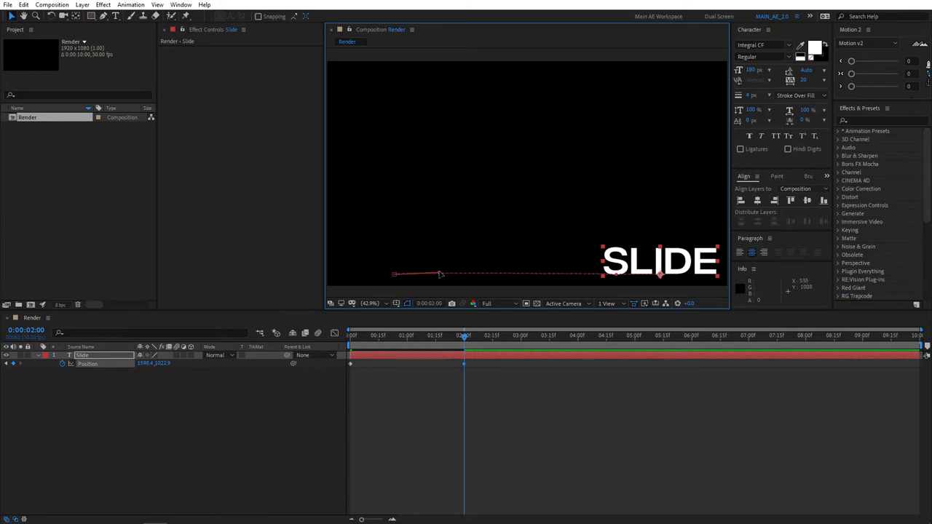
drag(441, 275, 499, 56)
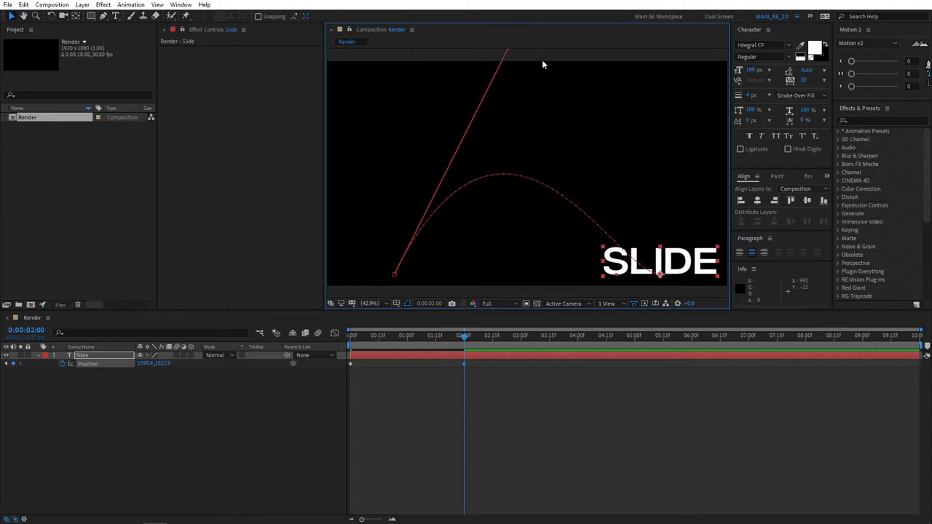
mouse_move(619, 279)
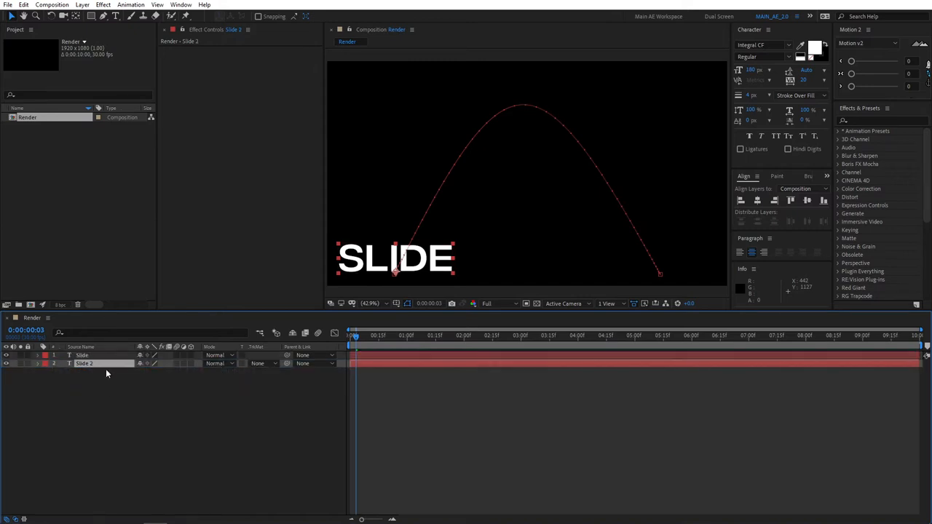
Select the duplicated Slide 2 layer and give it orange FF6C00 fill.
click(815, 48)
text(FF6C00)
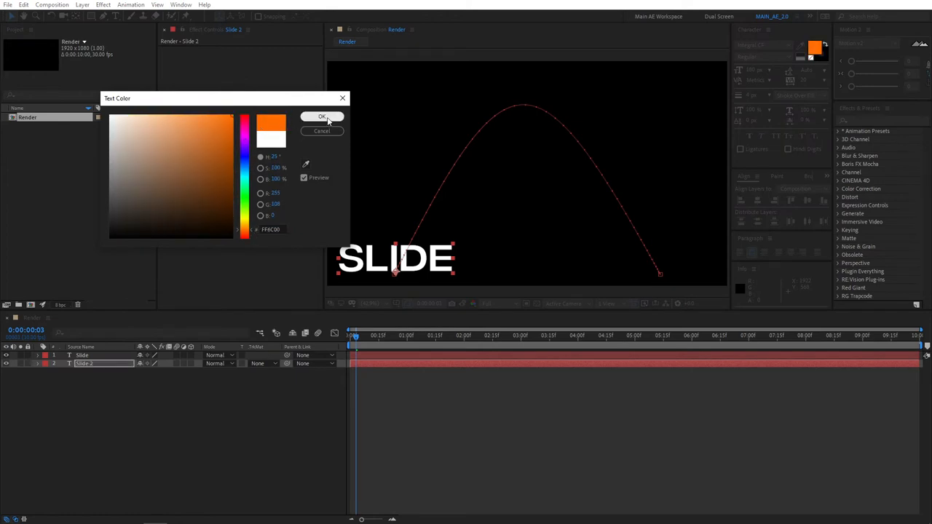
click(322, 117)
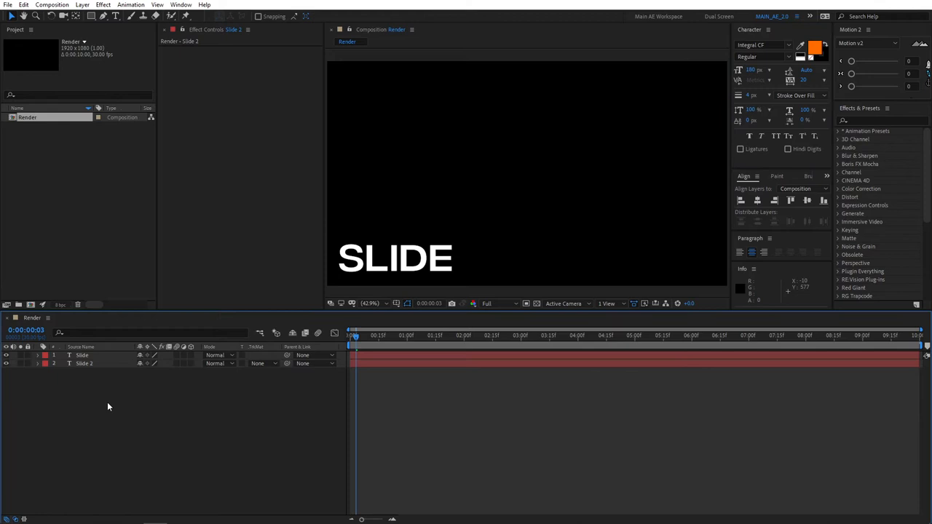
Apply Echo to Slide 2 with Echo Time -0.008, 40 echoes and 0.80 decay.
click(882, 121)
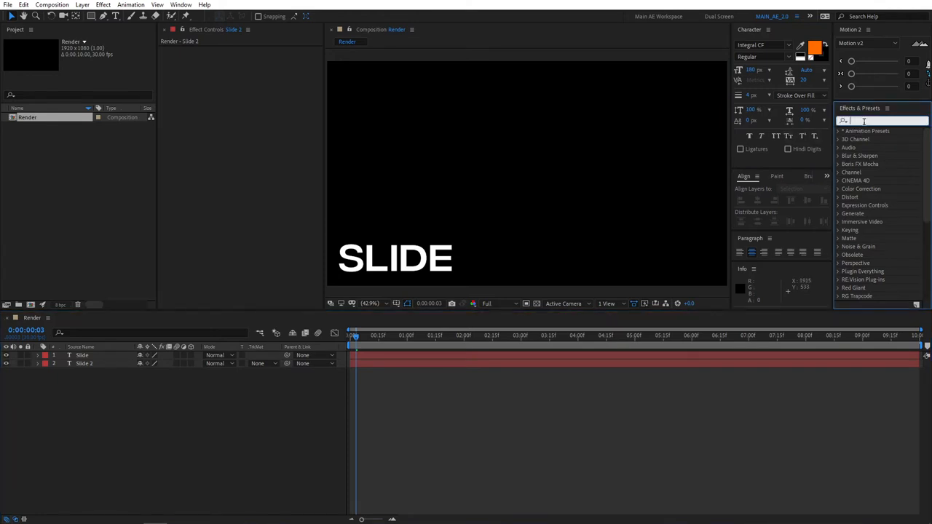
text(echo)
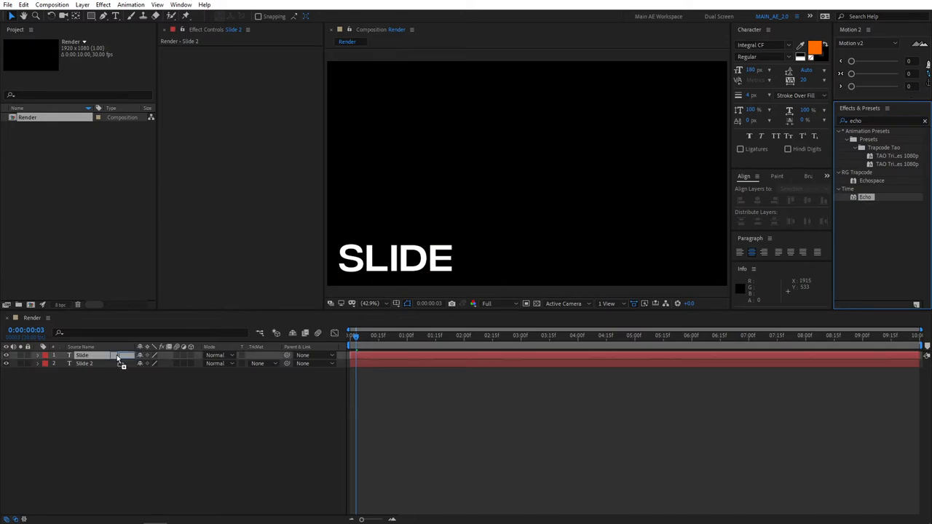
double_click(84, 363)
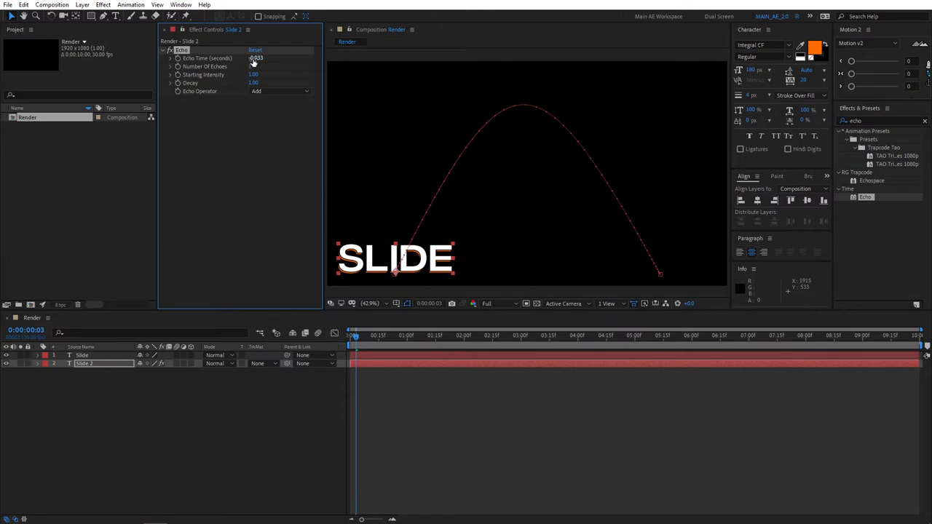
double_click(259, 58)
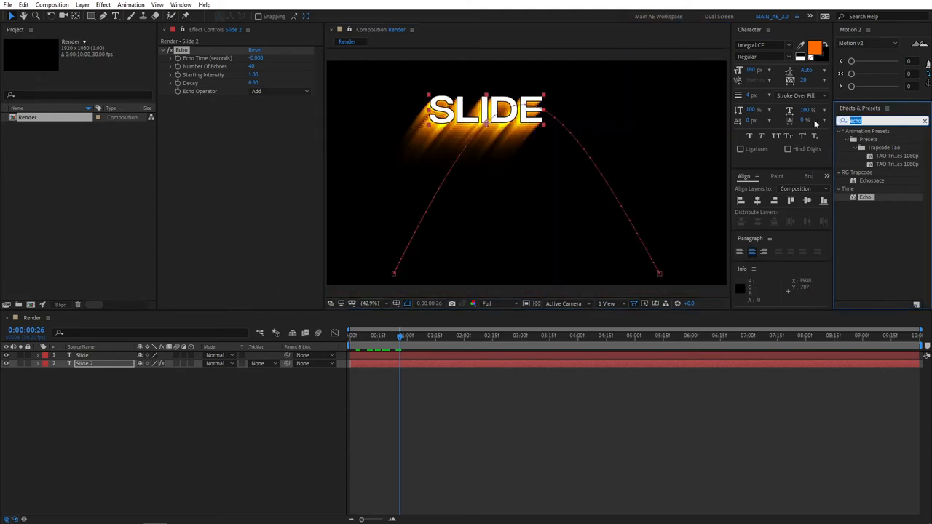
Search 'gau' to find Gaussian Blur for the echo trail.
text(gau)
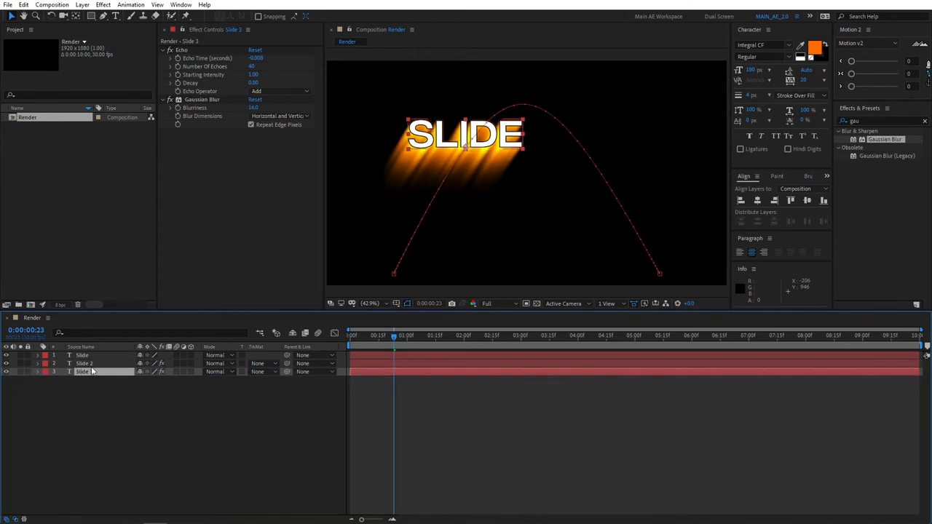
Color Slide 3 purple B400FF, set Echo decay 0.86 and viewer resolution to Half.
click(84, 372)
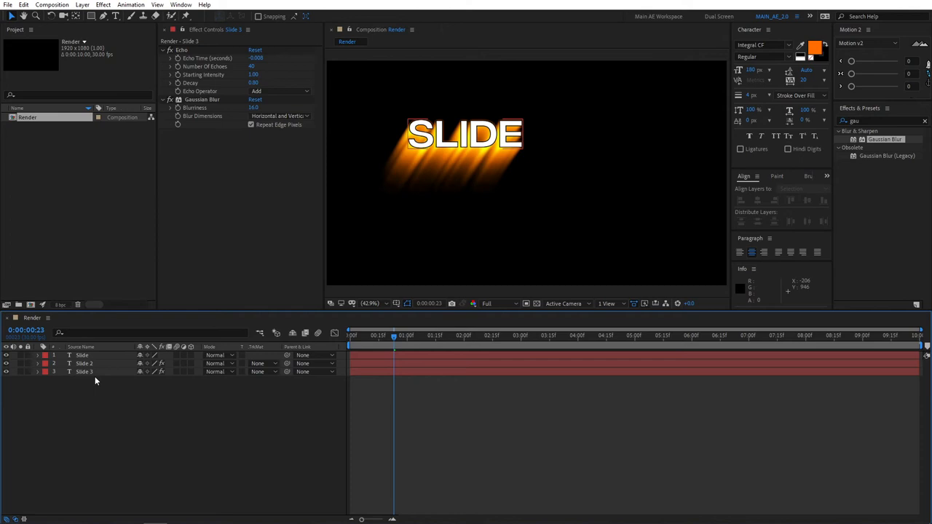
click(84, 372)
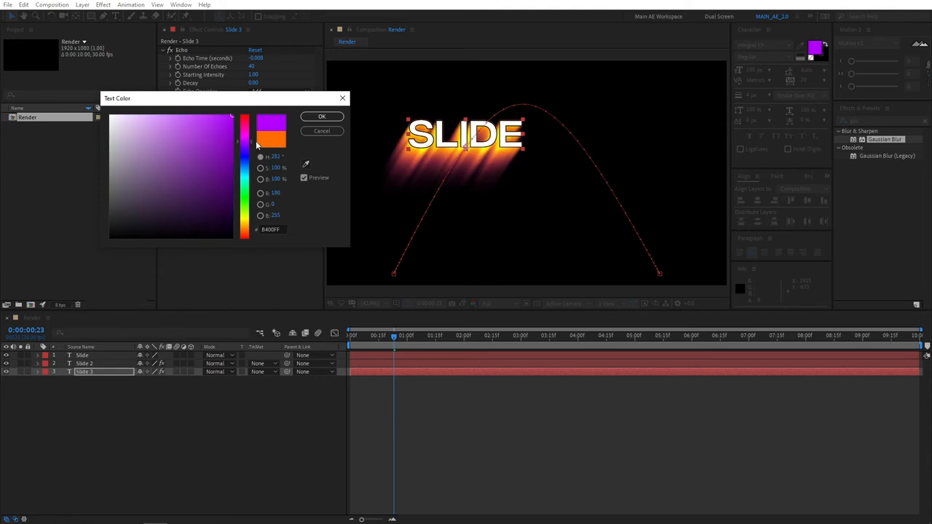
click(322, 116)
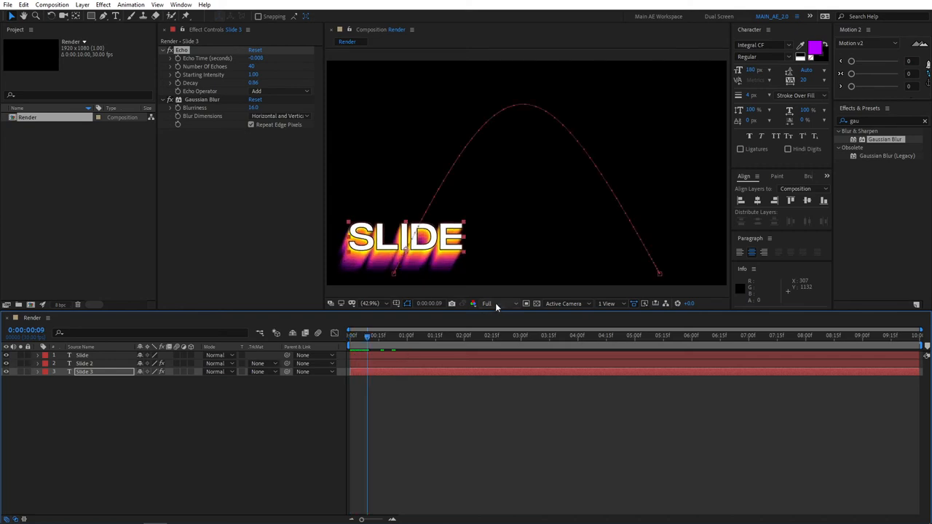
click(488, 304)
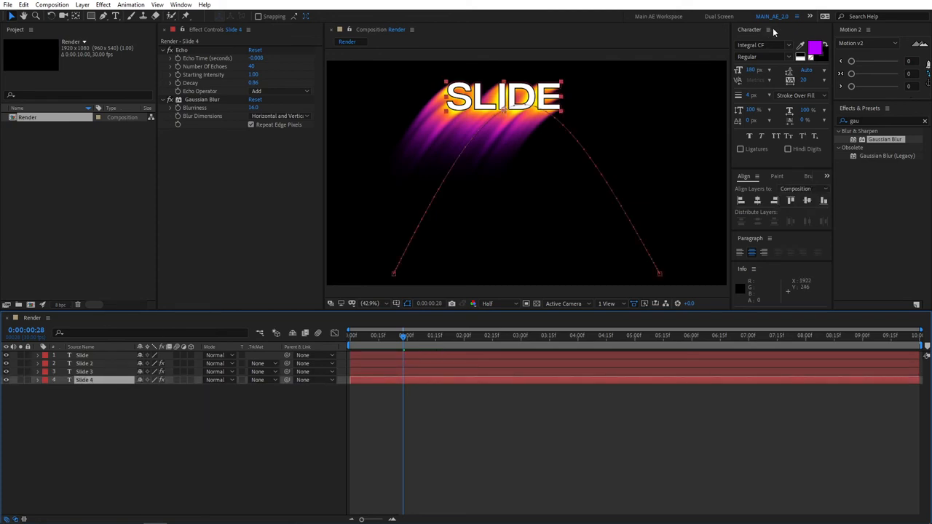
Make Slide 4 green and raise its Echo decay to 0.92.
click(816, 48)
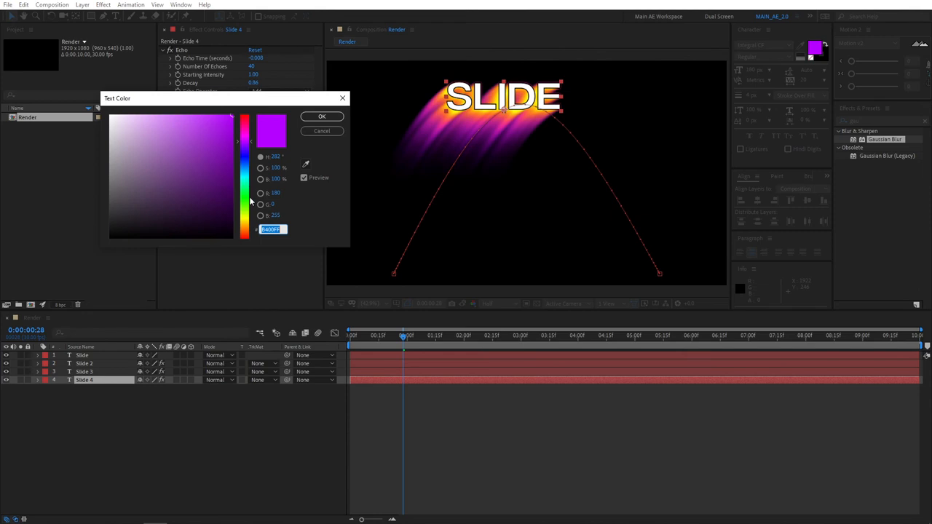
click(322, 117)
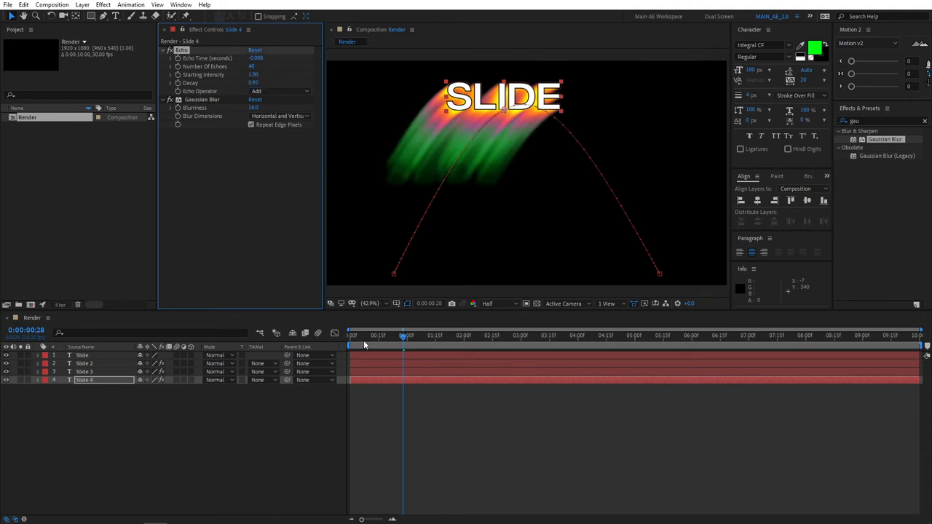
drag(402, 335, 379, 336)
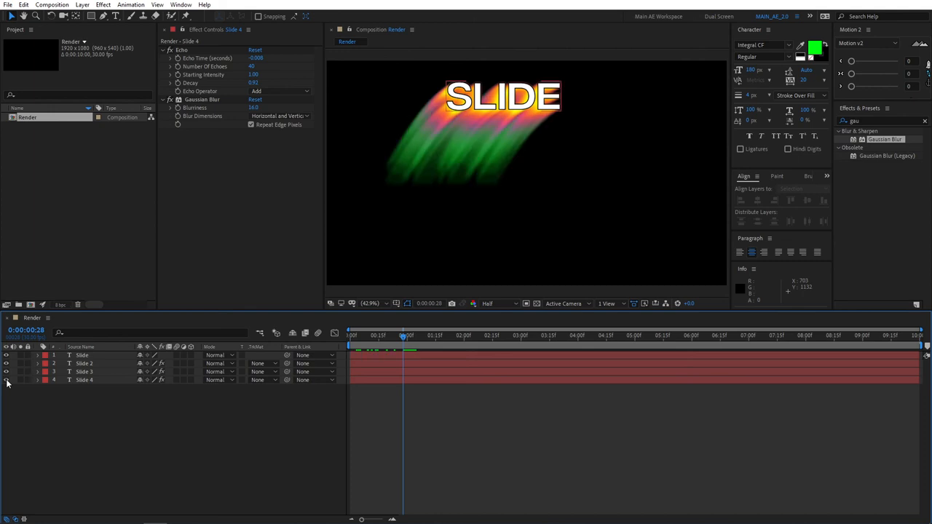
mouse_move(456, 136)
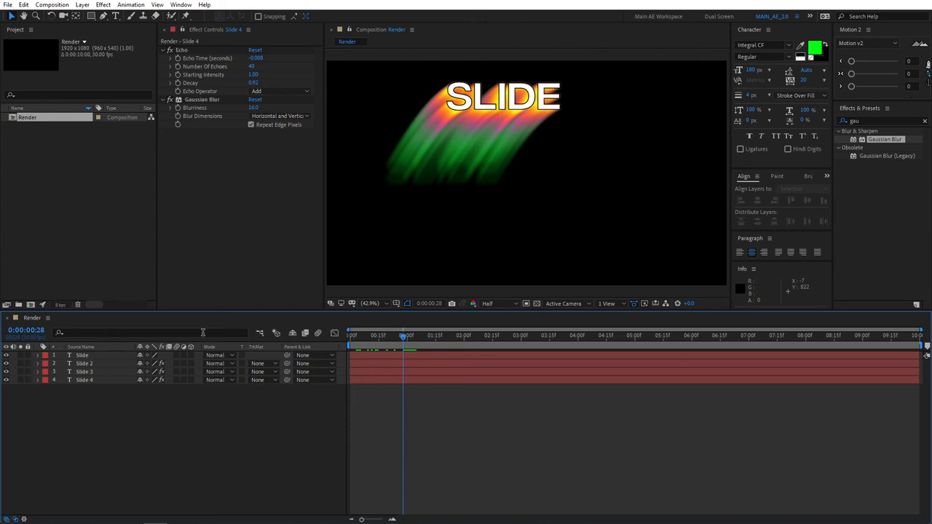
mouse_move(297, 249)
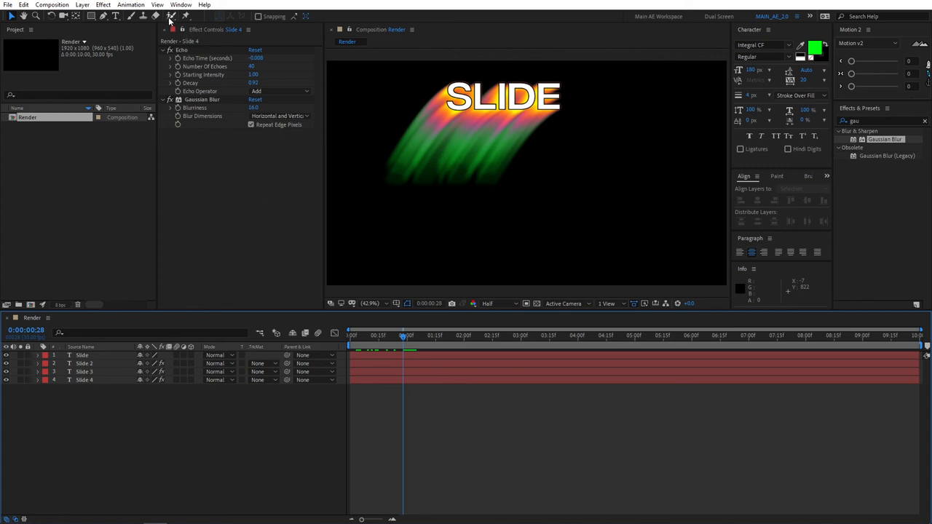
mouse_move(170, 16)
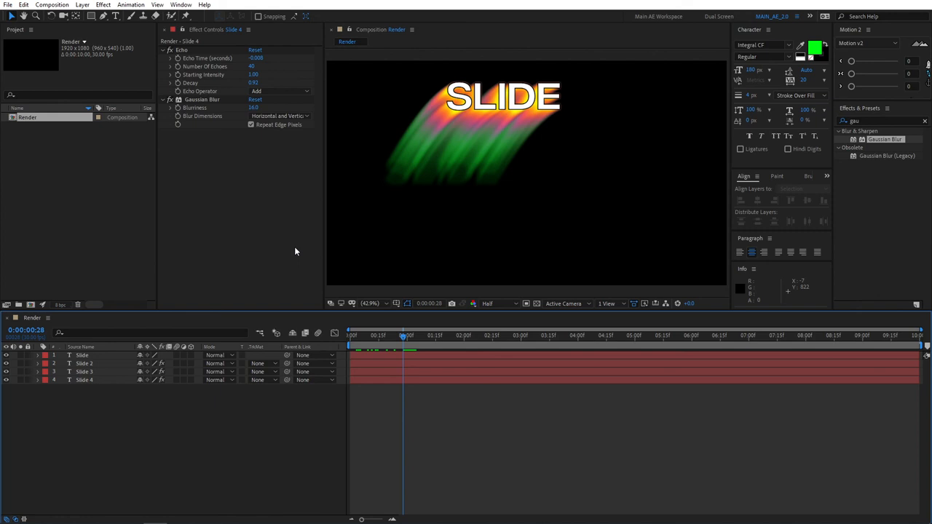
mouse_move(376, 327)
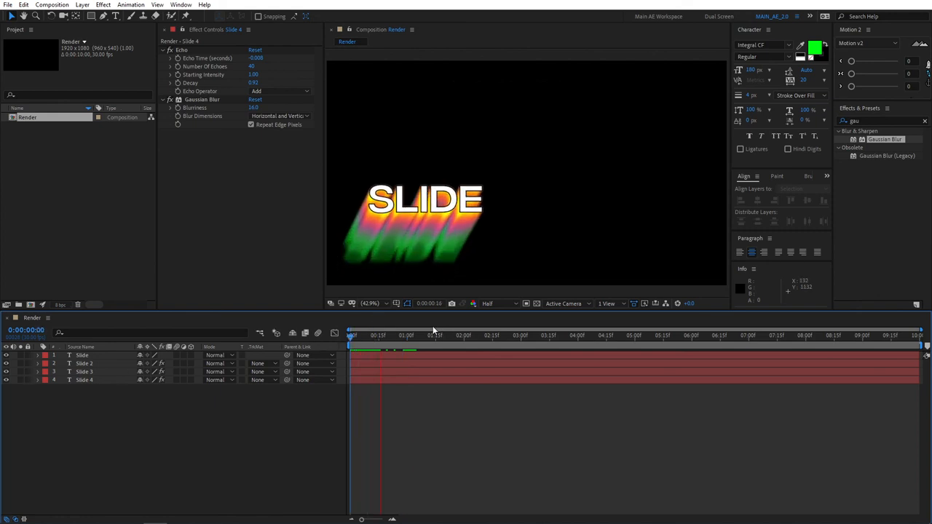
click(419, 335)
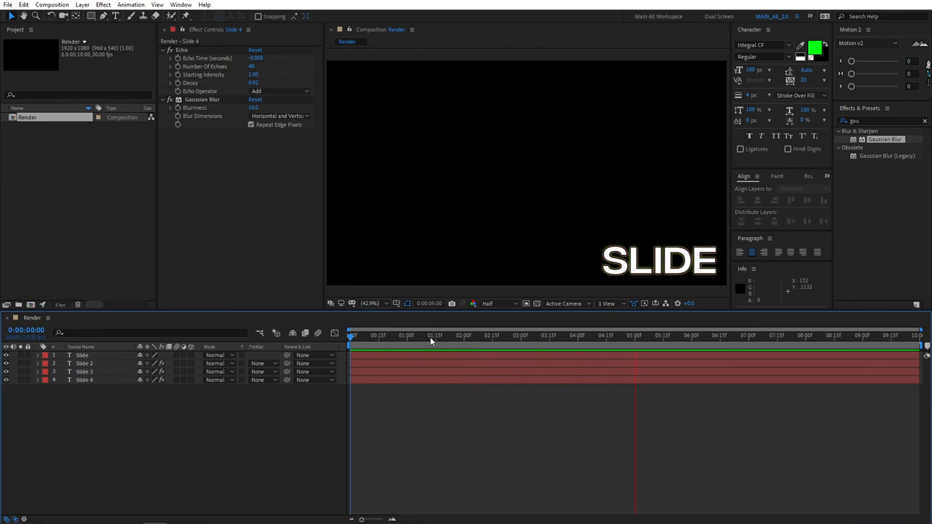
click(683, 336)
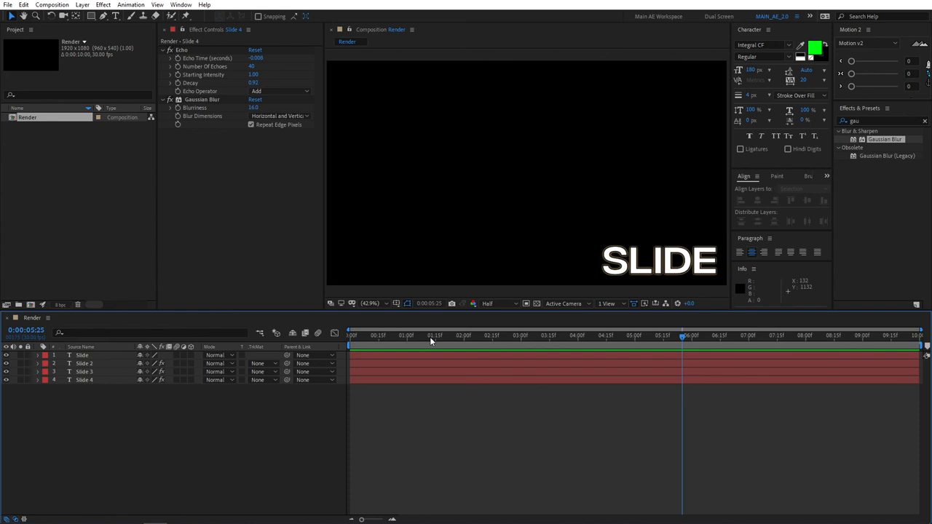